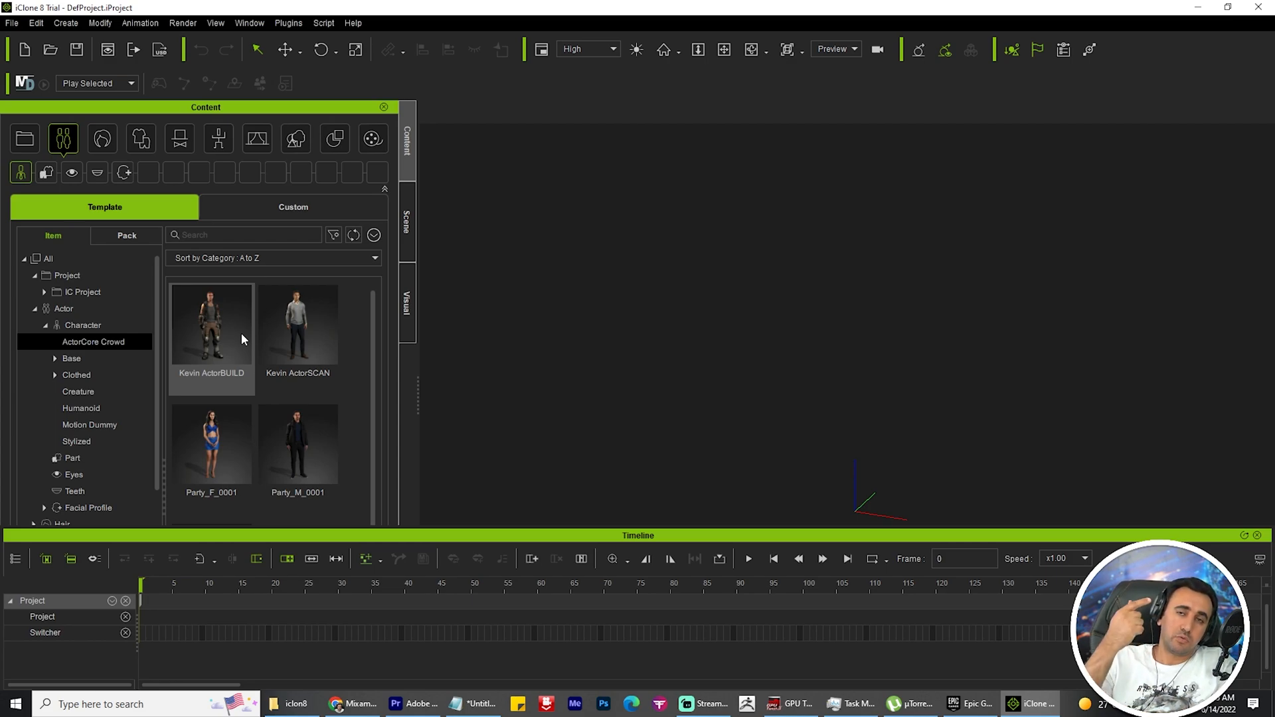
pyautogui.moveTo(204, 373)
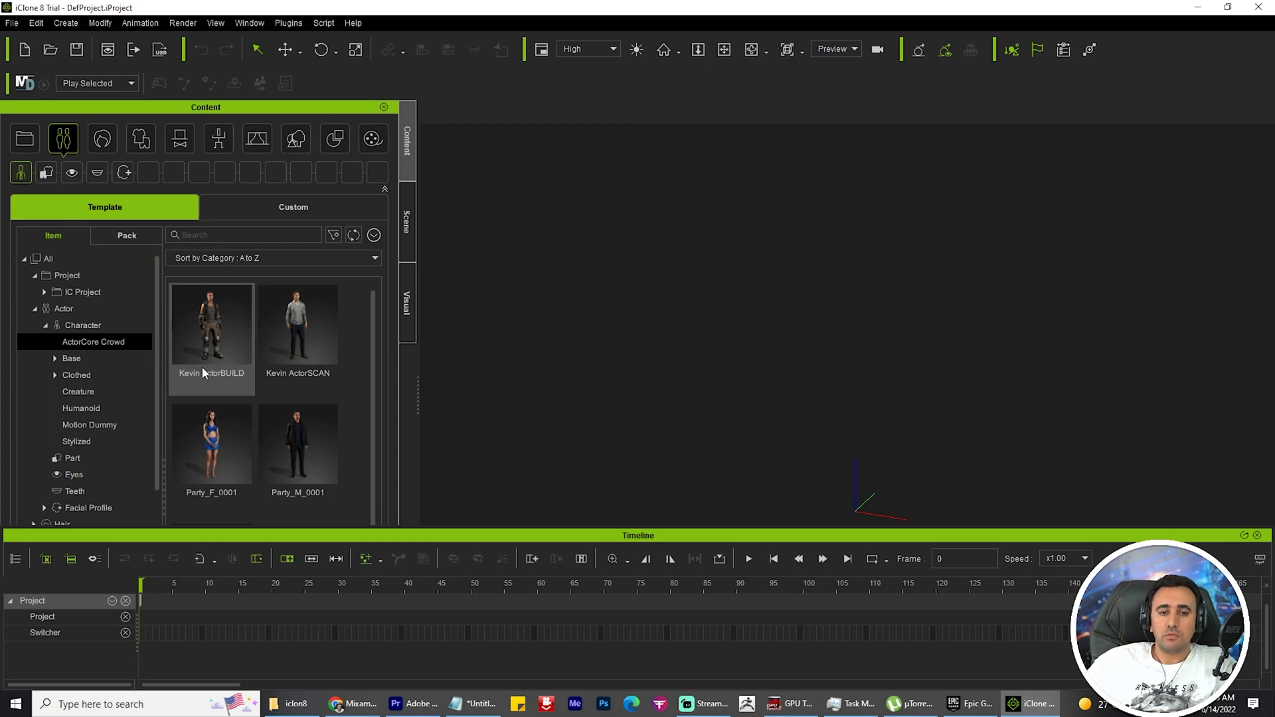
# Load the Kevin ActorBUILD character template into the empty scene.
pyautogui.doubleClick(211, 326)
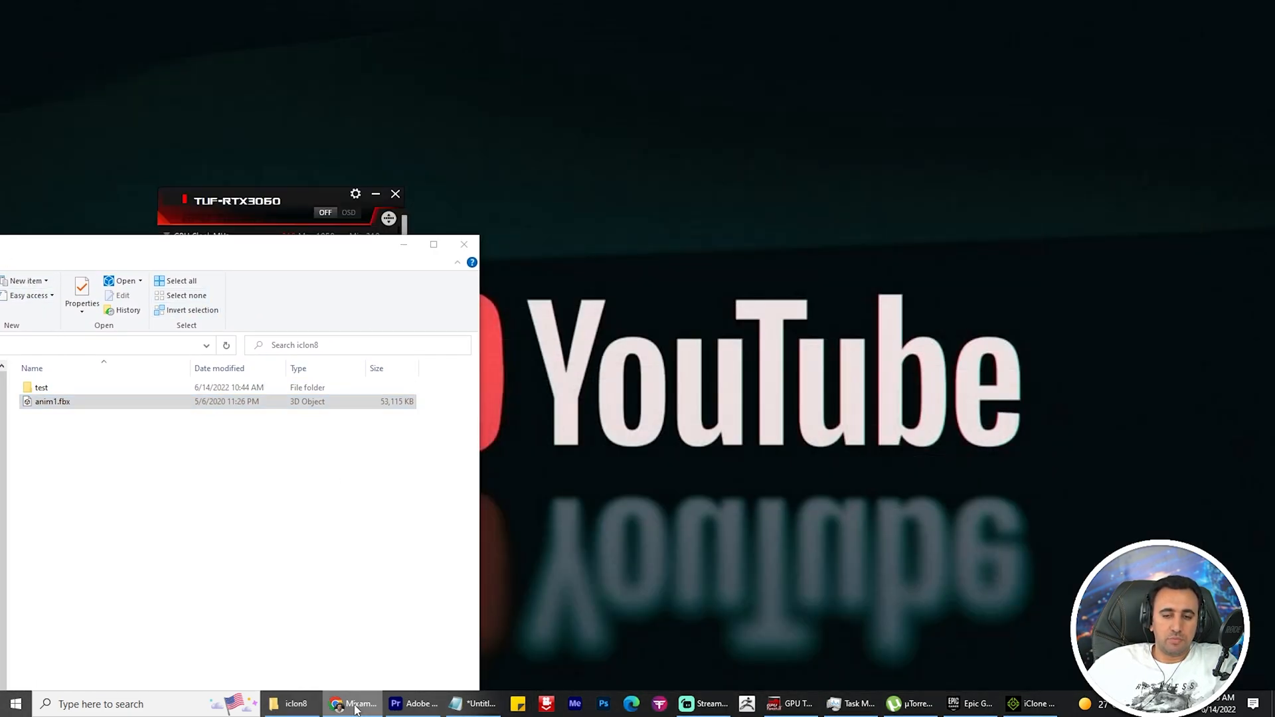
# Switch to File Explorer and browse Downloads for the Xsens.3dxProfile folder.
pyautogui.press('alt+tab')
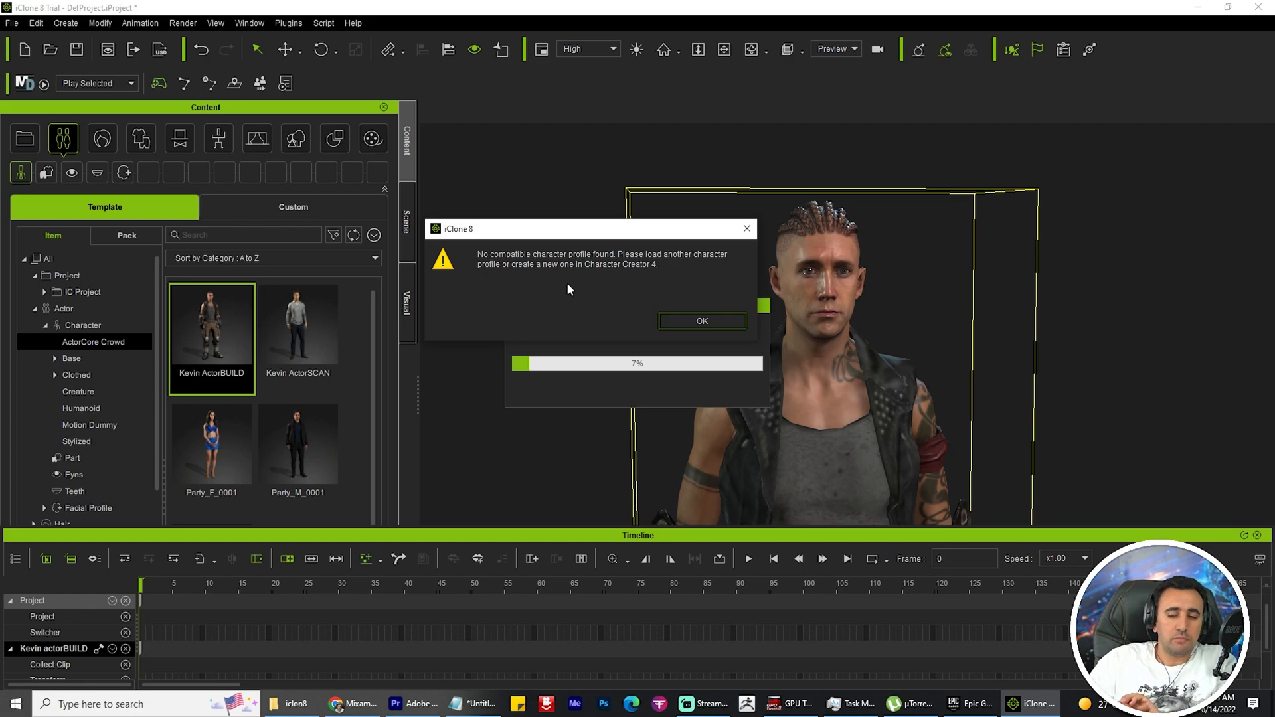
pyautogui.click(701, 320)
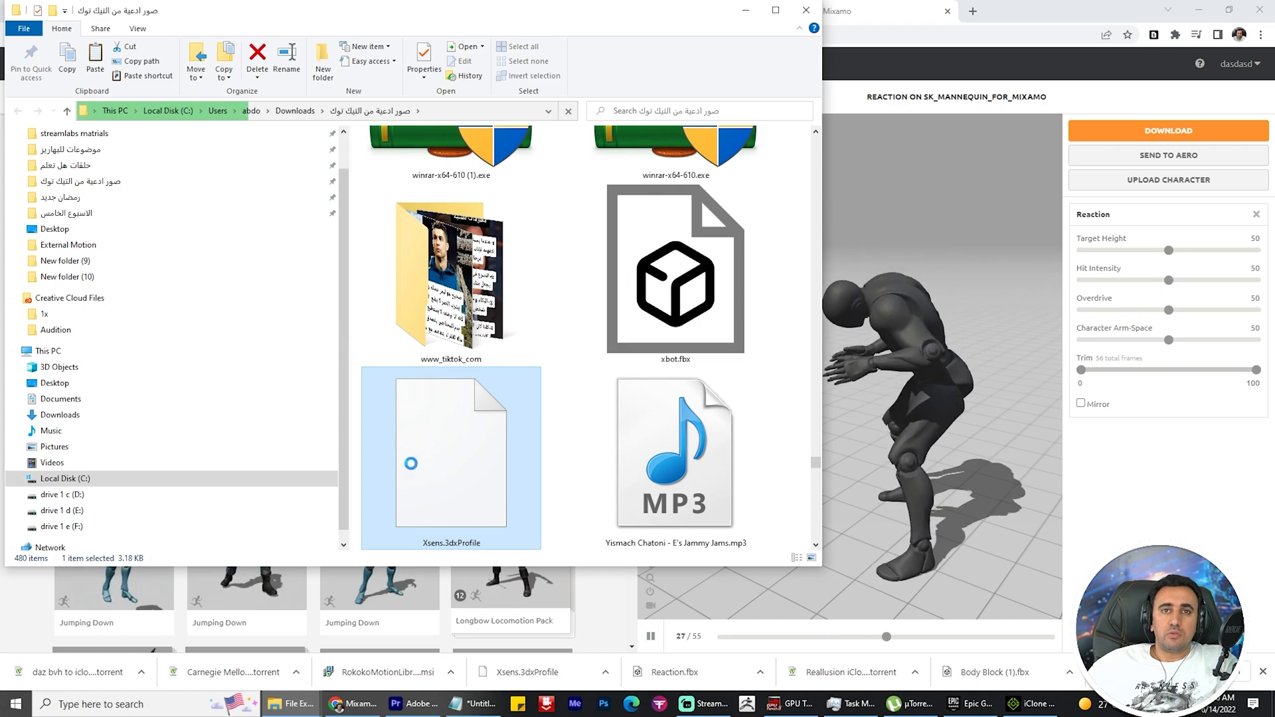
# Select Xsens.3dxProfile in the Desktop icln8 folder beside anim1.fbx, then return to iClone.
pyautogui.click(54, 383)
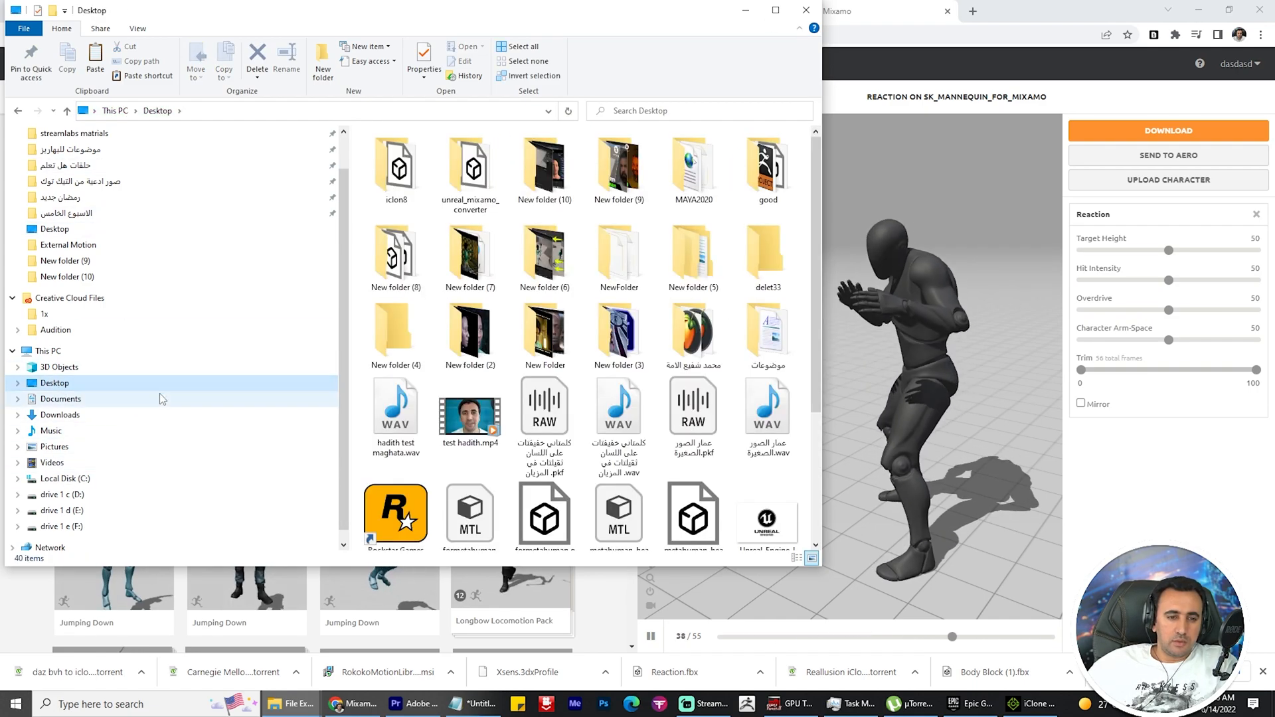
pyautogui.doubleClick(395, 168)
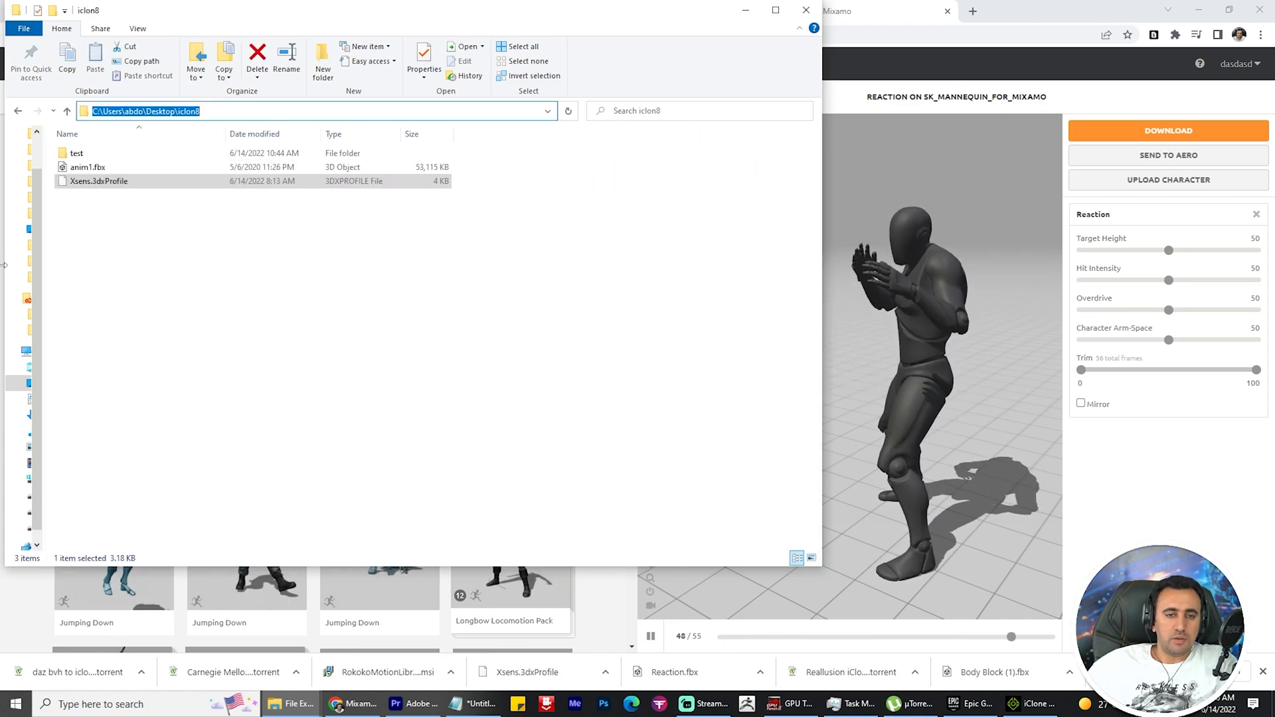
pyautogui.click(370, 267)
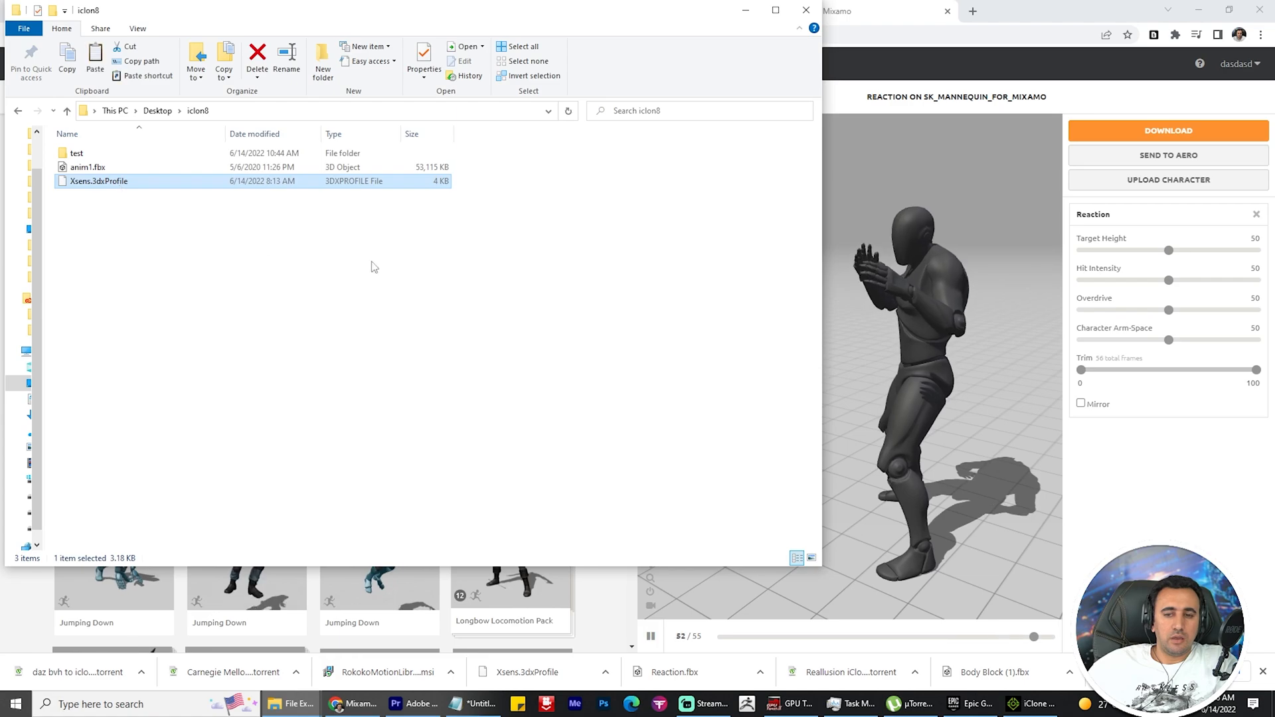
pyautogui.click(1034, 704)
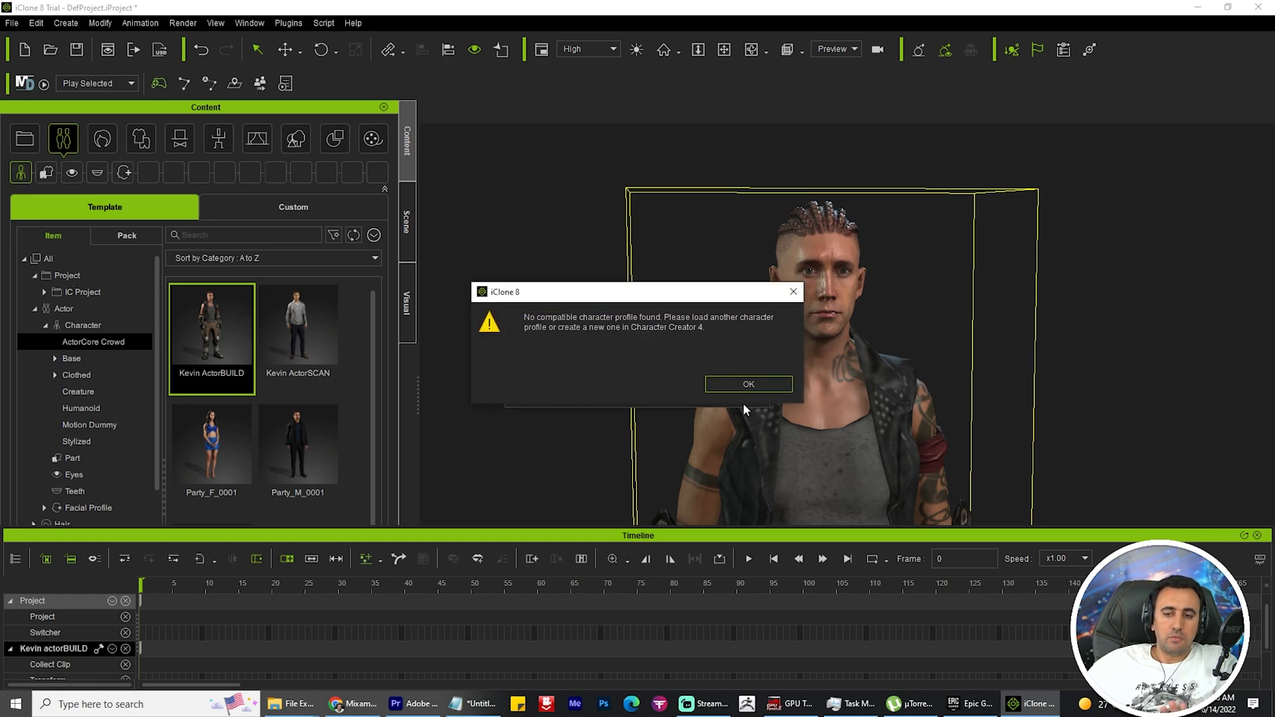
# Dismiss the warning, load Xsens.3dxProfile as the motion profile, and convert all motion.
pyautogui.click(747, 384)
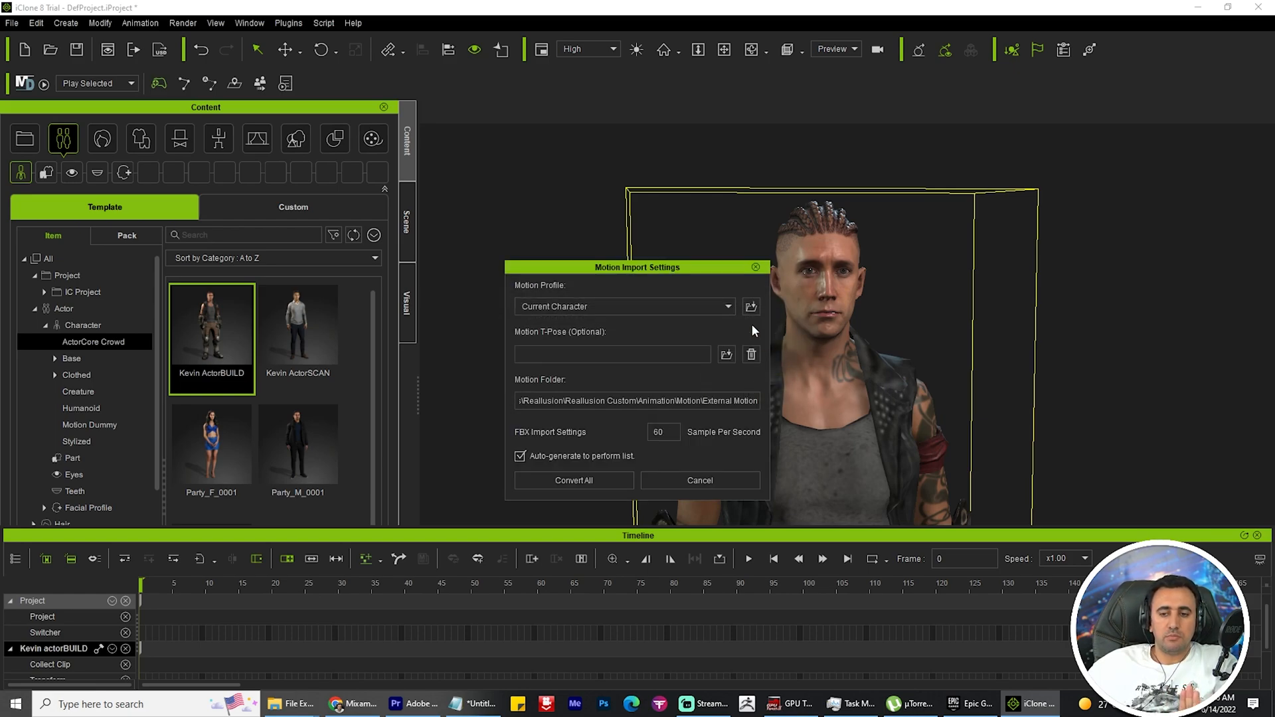
pyautogui.click(750, 307)
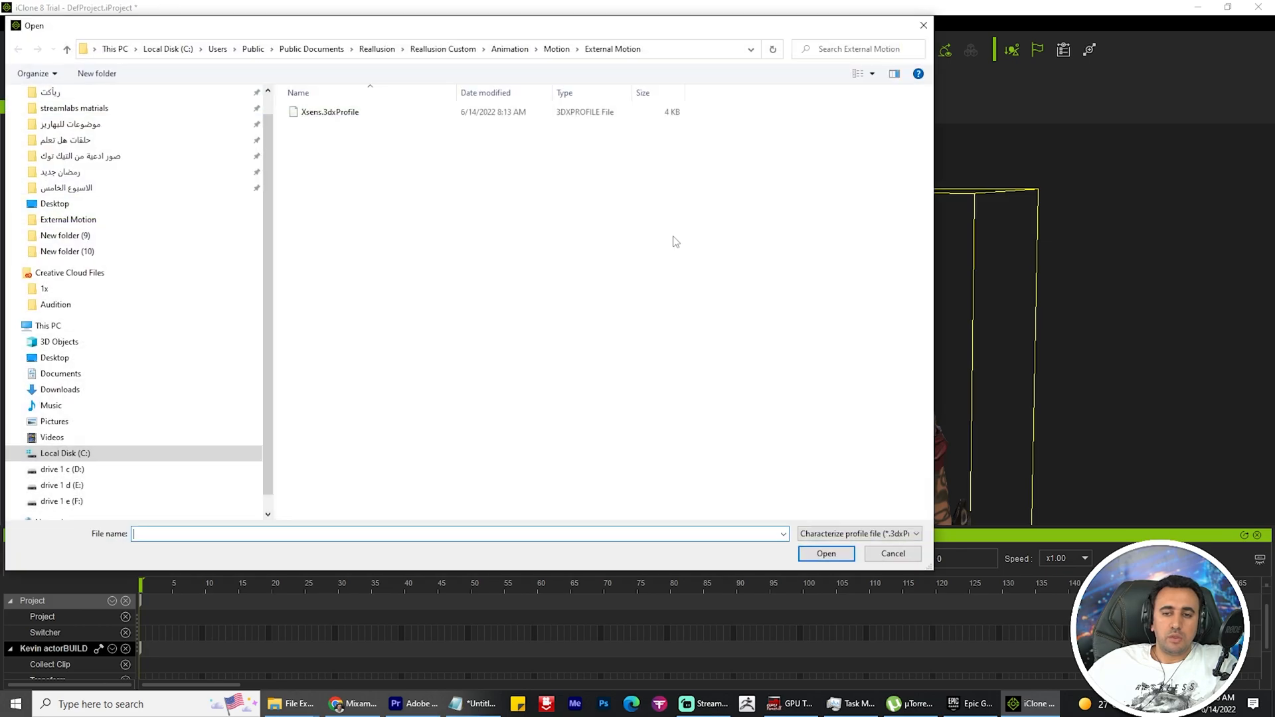
pyautogui.click(330, 111)
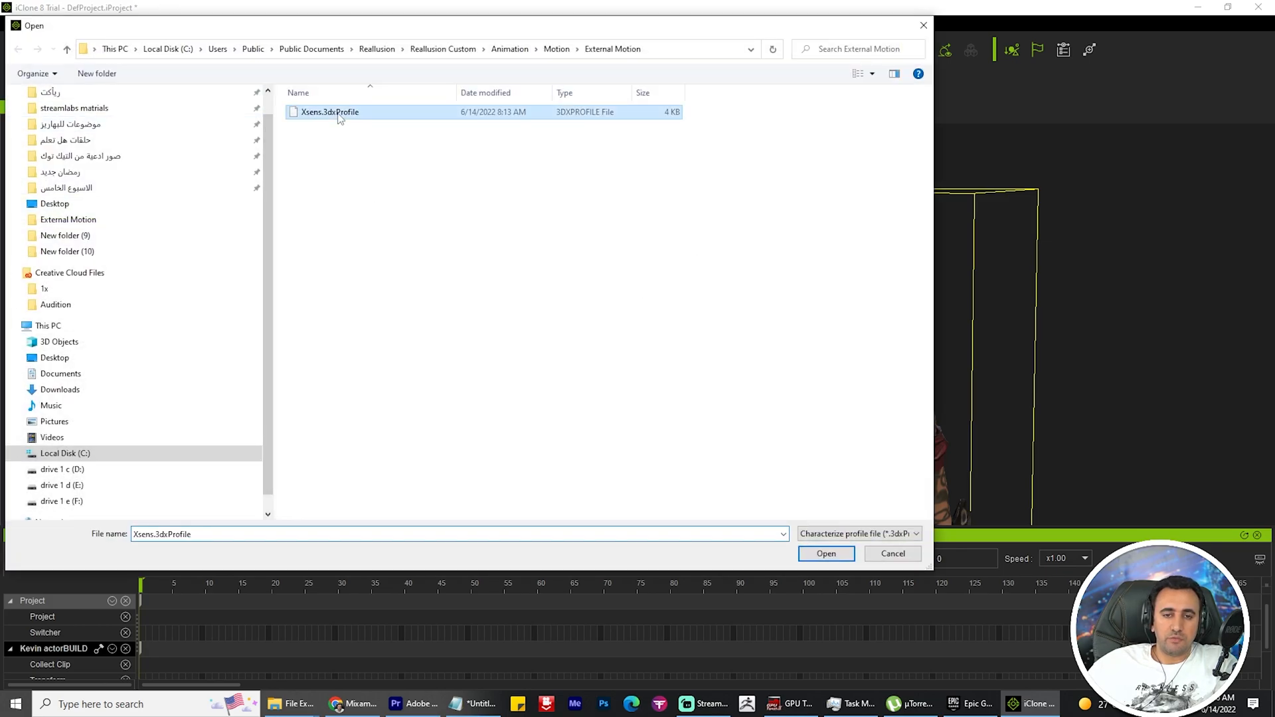
pyautogui.click(824, 553)
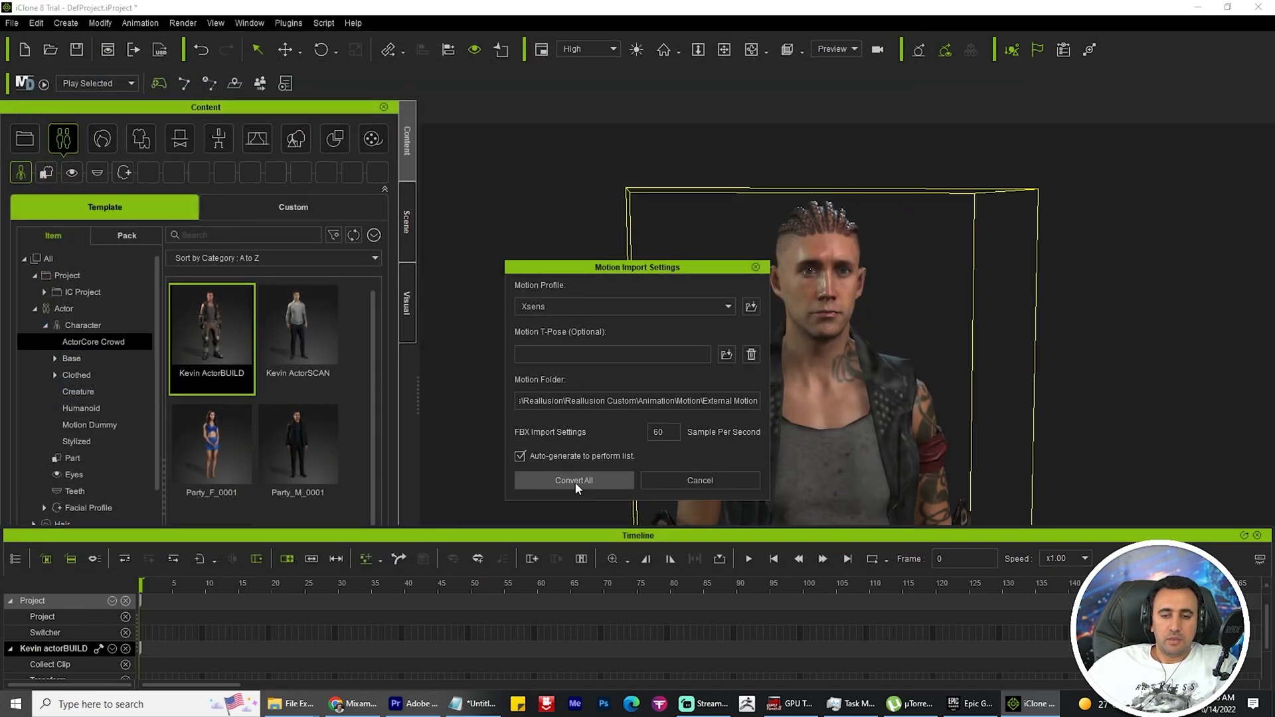
pyautogui.click(573, 479)
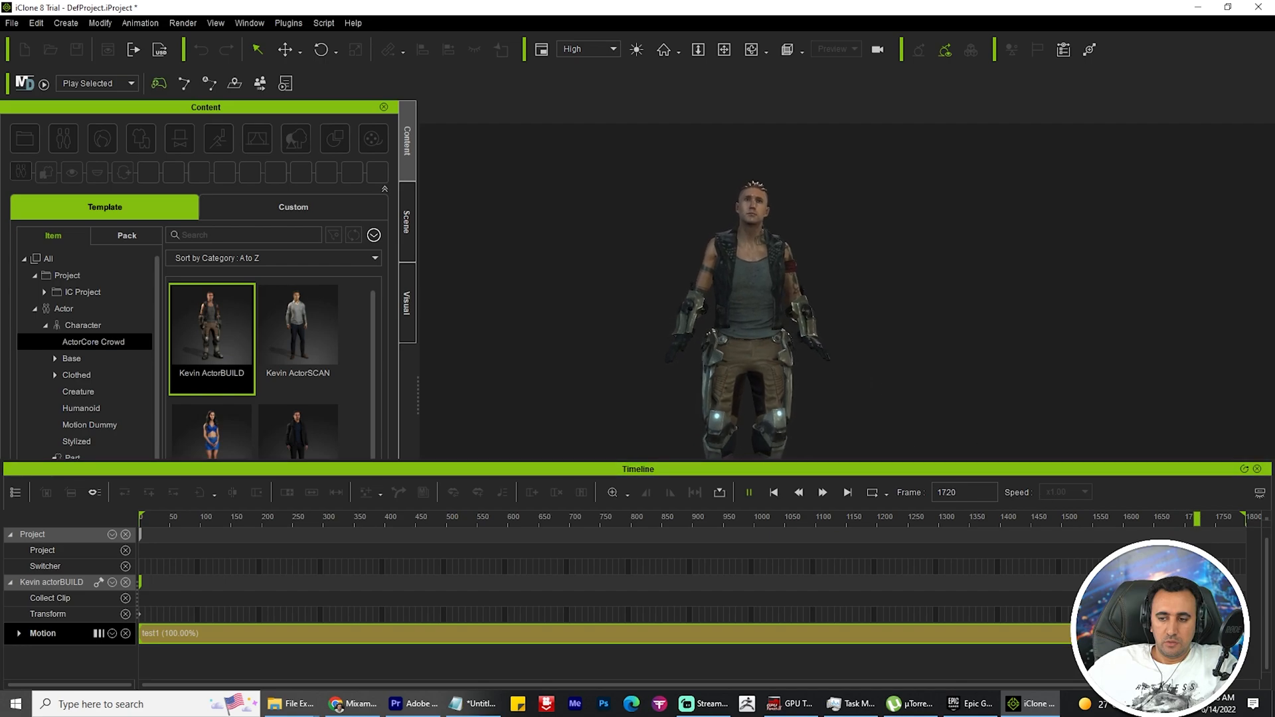
# Stop the Xsens motion playing on Kevin ActorBUILD.
pyautogui.click(1163, 517)
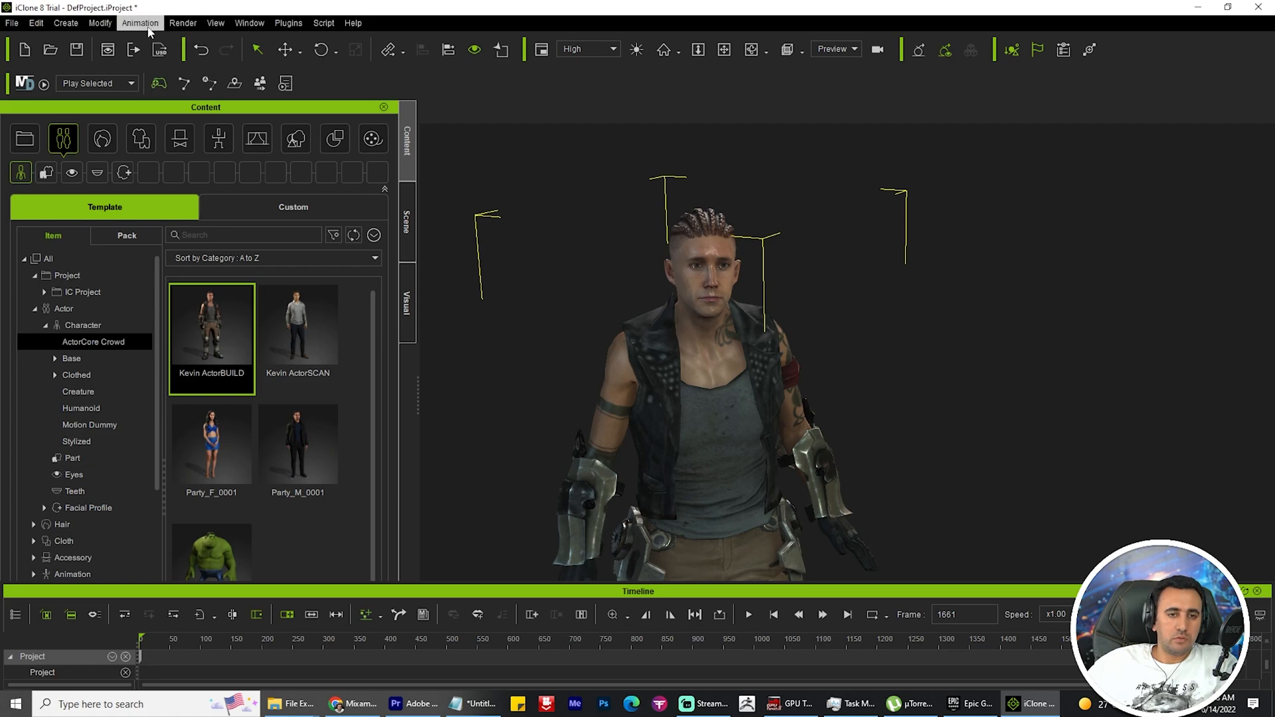
# Open the Animation menu to reach the Create Script options.
pyautogui.click(139, 22)
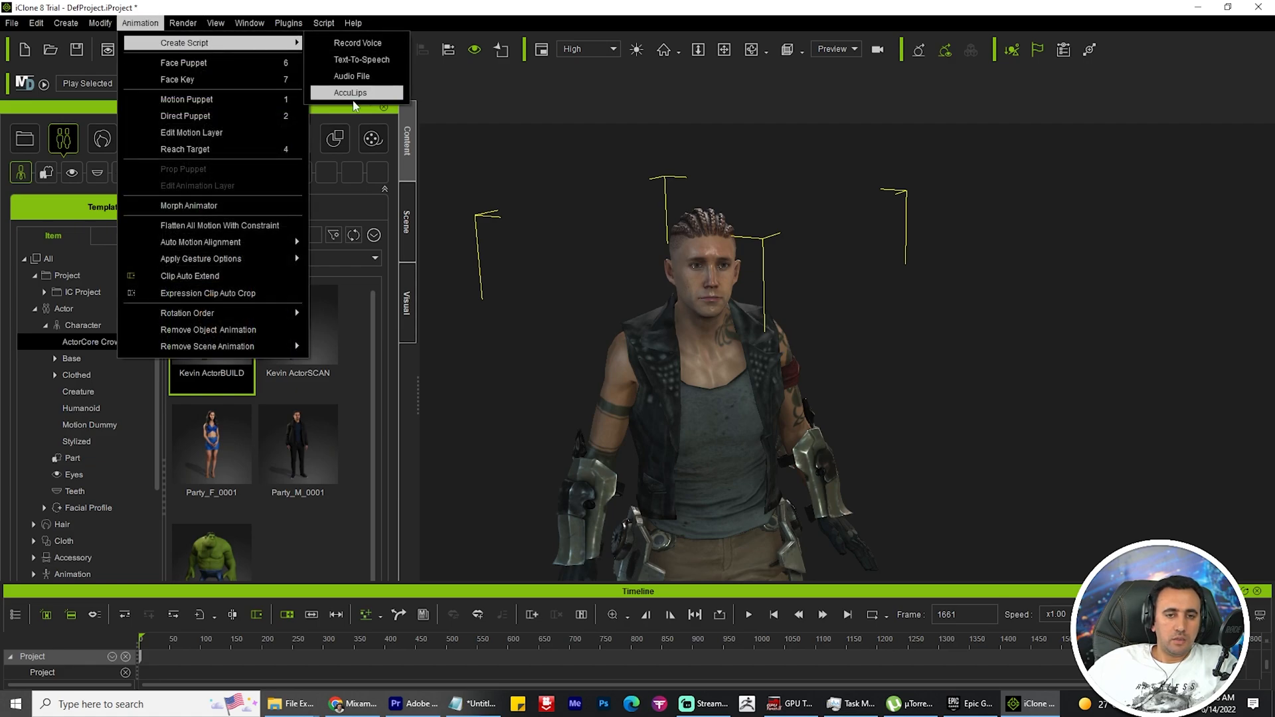
pyautogui.moveTo(356, 93)
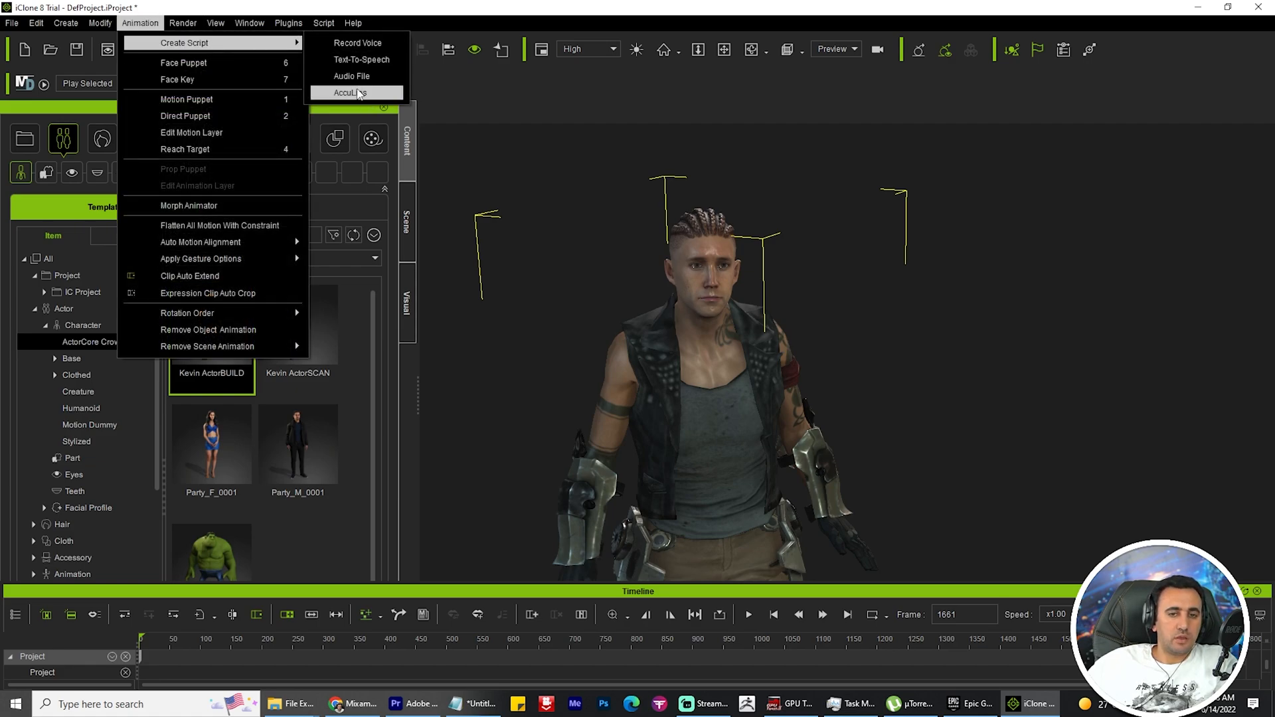